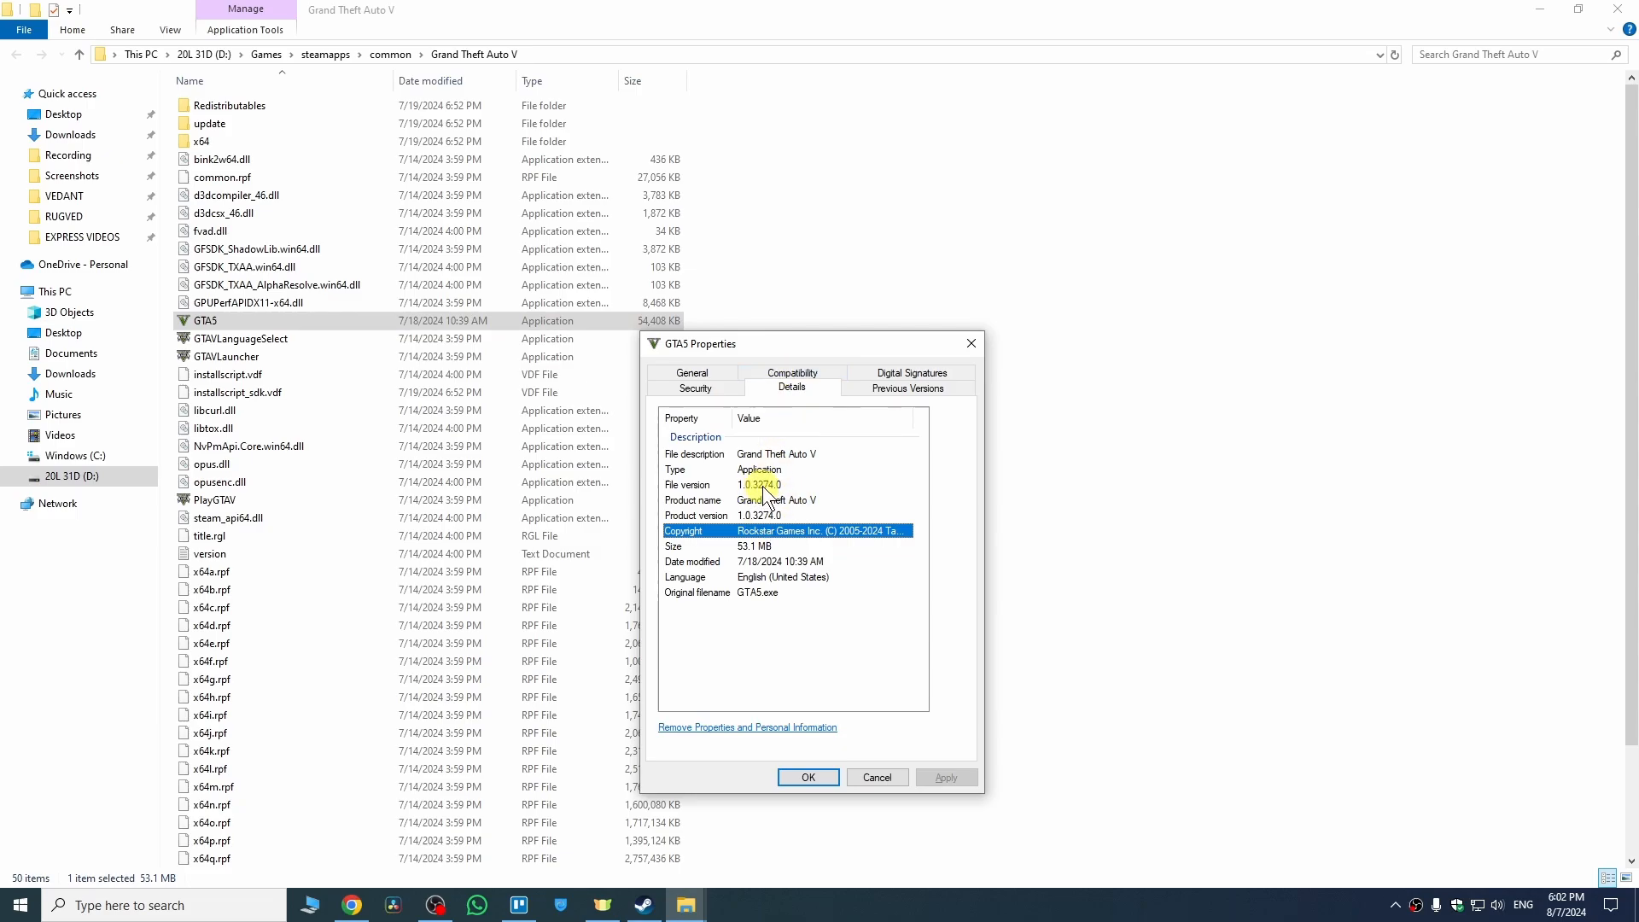
Dismiss the GTA5.exe properties showing version 1.0.3274.0, leaving the desktop visible.
left_click(753, 483)
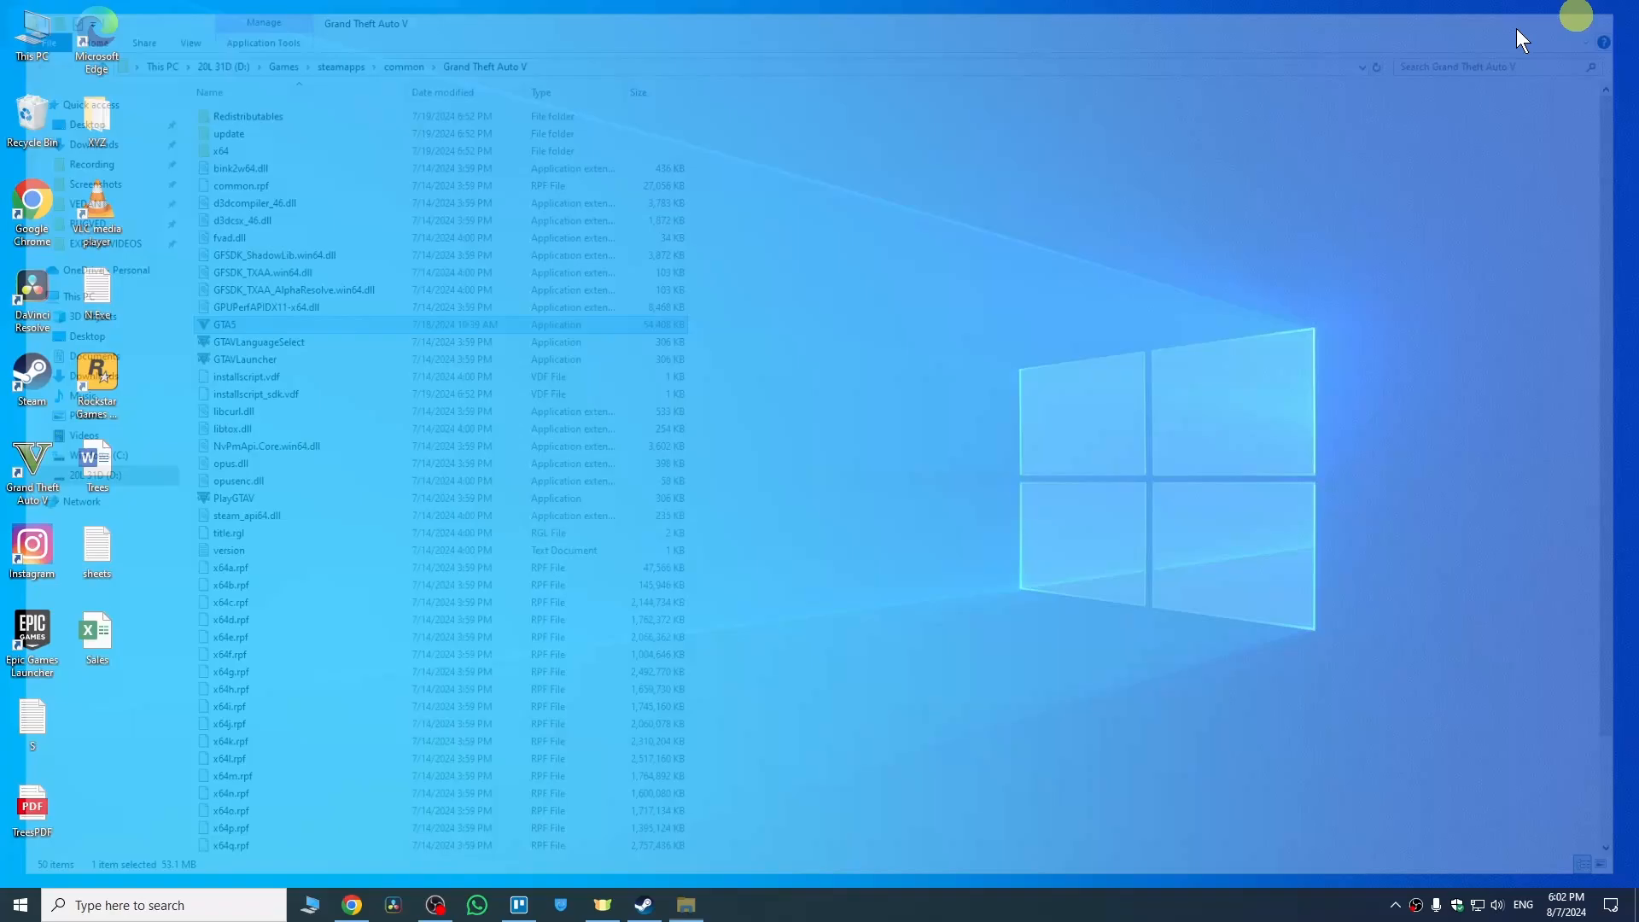
Bring Steam forward and go to the Library, landing on Grand Theft Auto V's page.
left_click(644, 905)
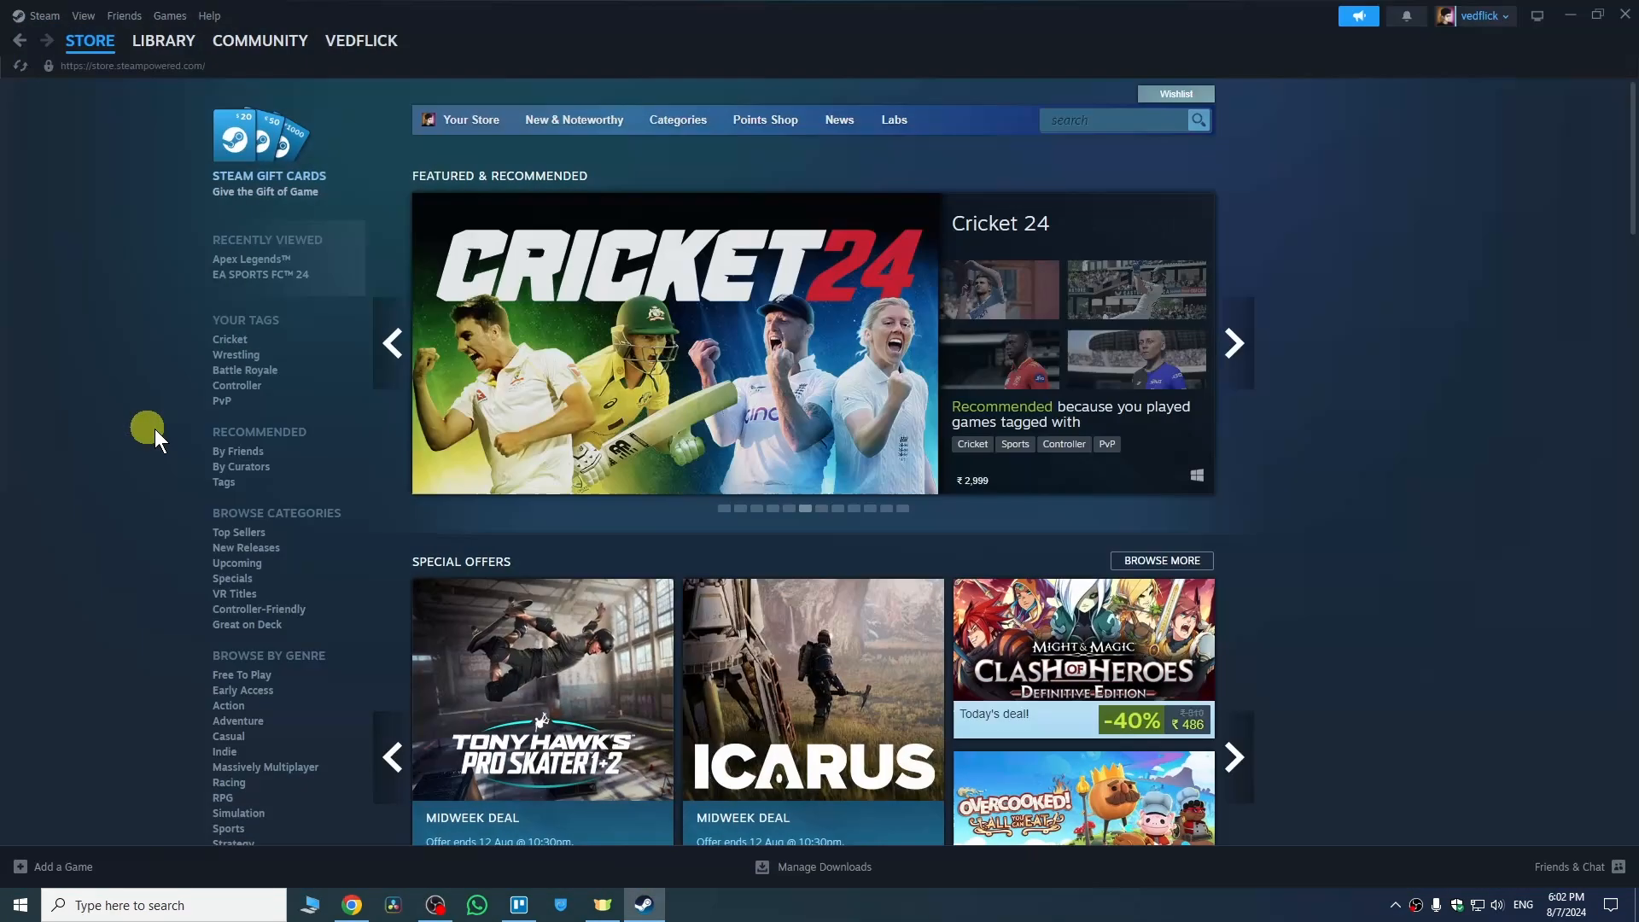
left_click(164, 41)
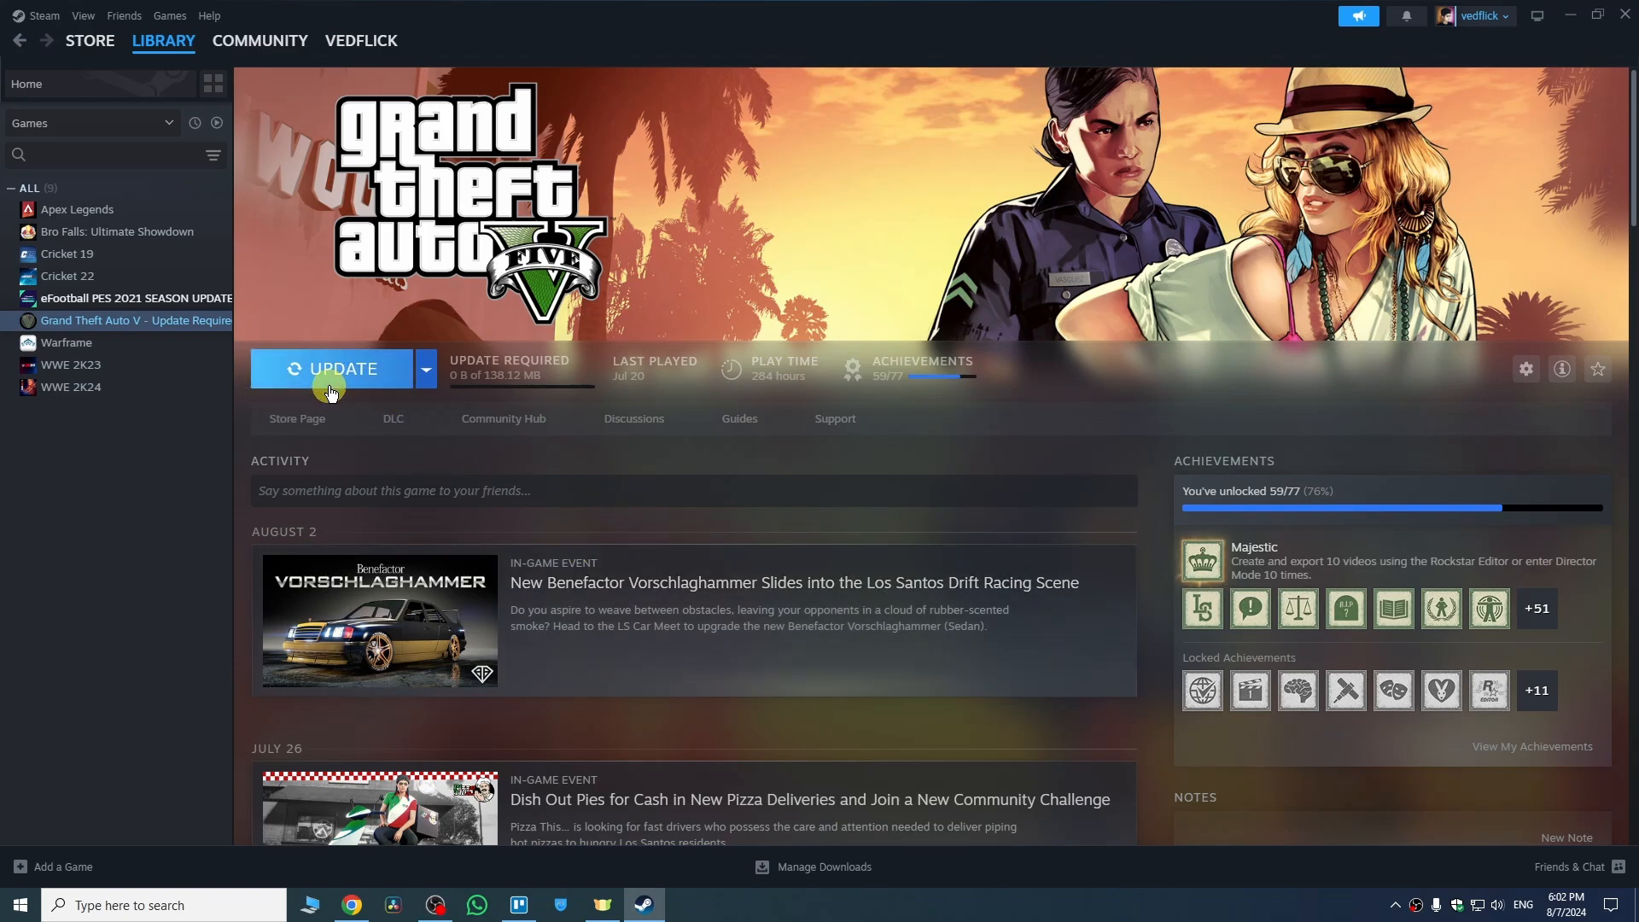
mouse_move(371, 384)
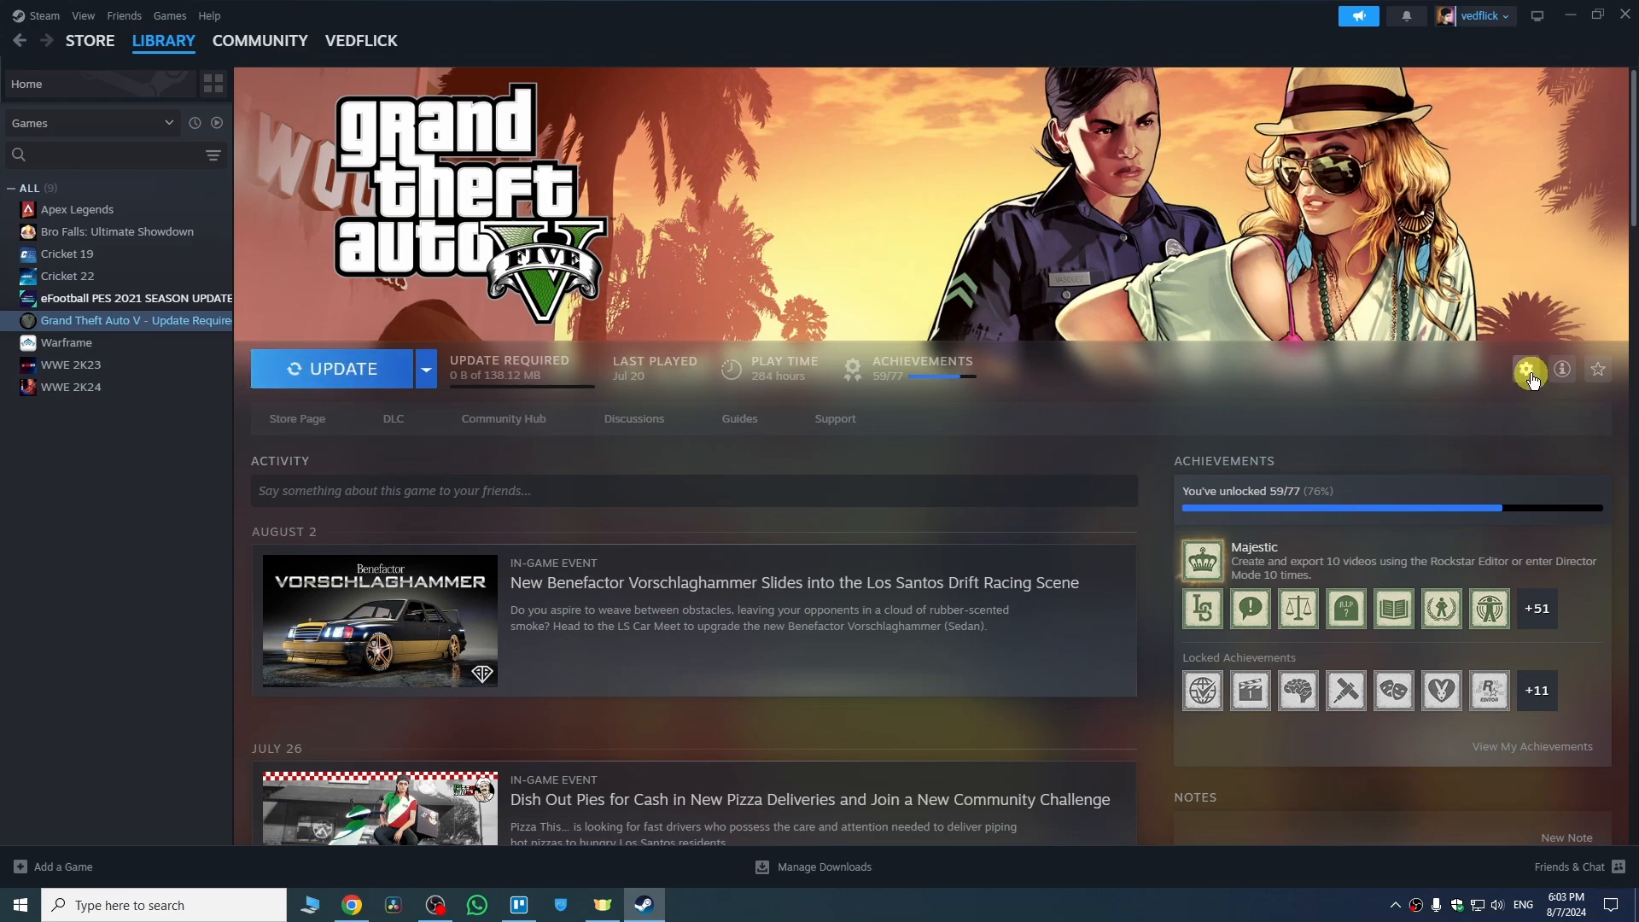
From GTA V's Properties > Installed Files, run Verify integrity of game files.
left_click(1525, 368)
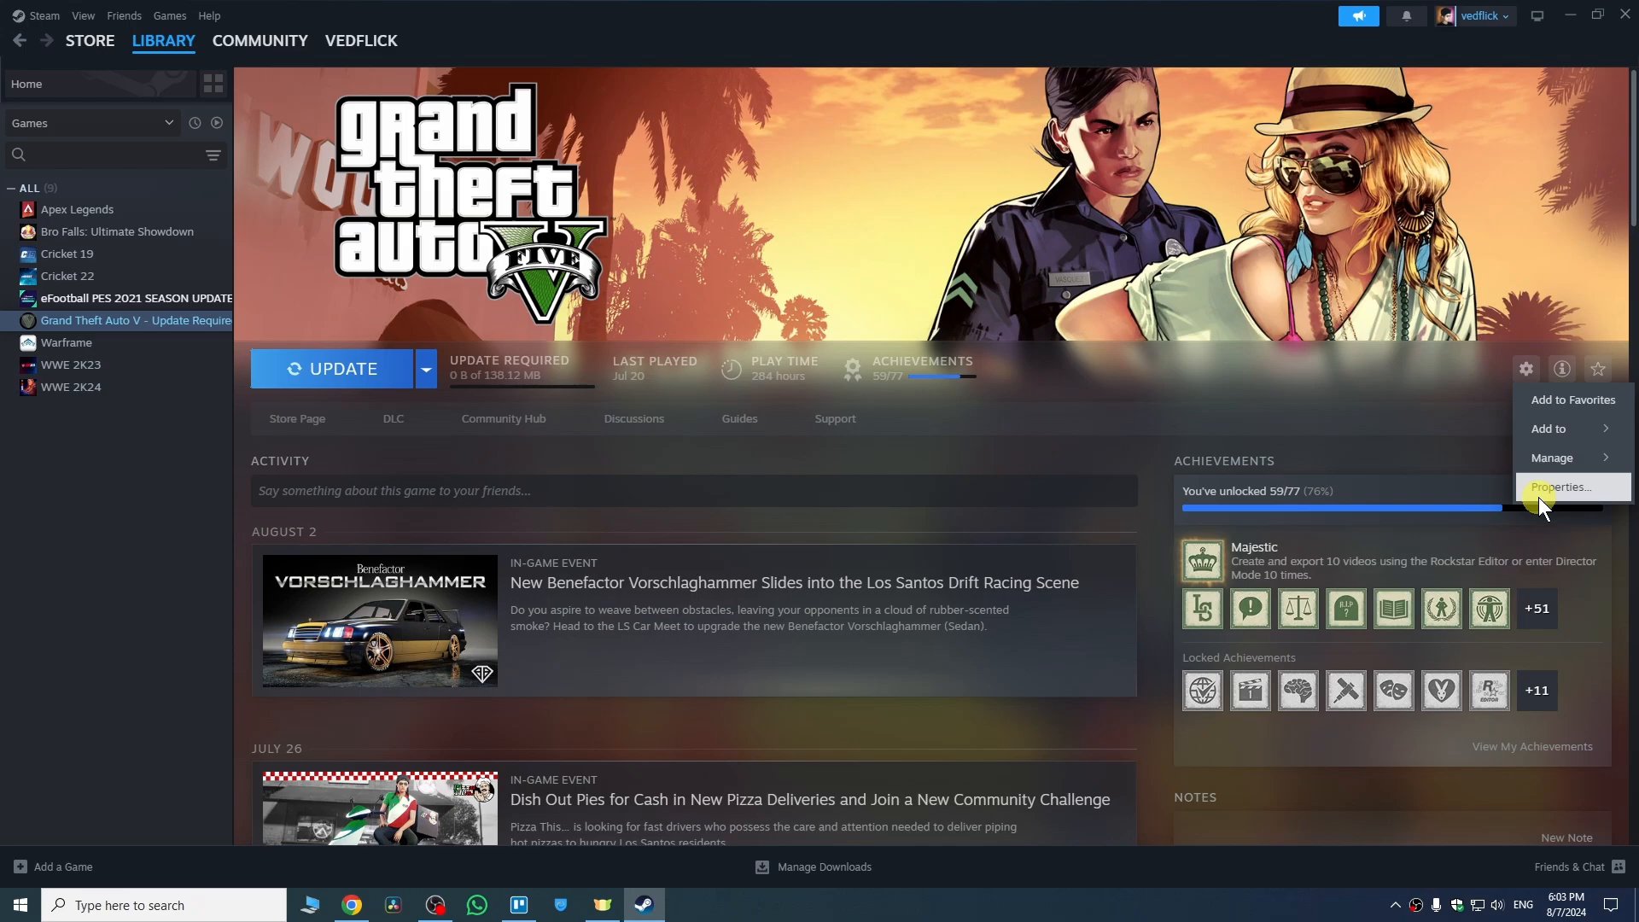
left_click(1559, 487)
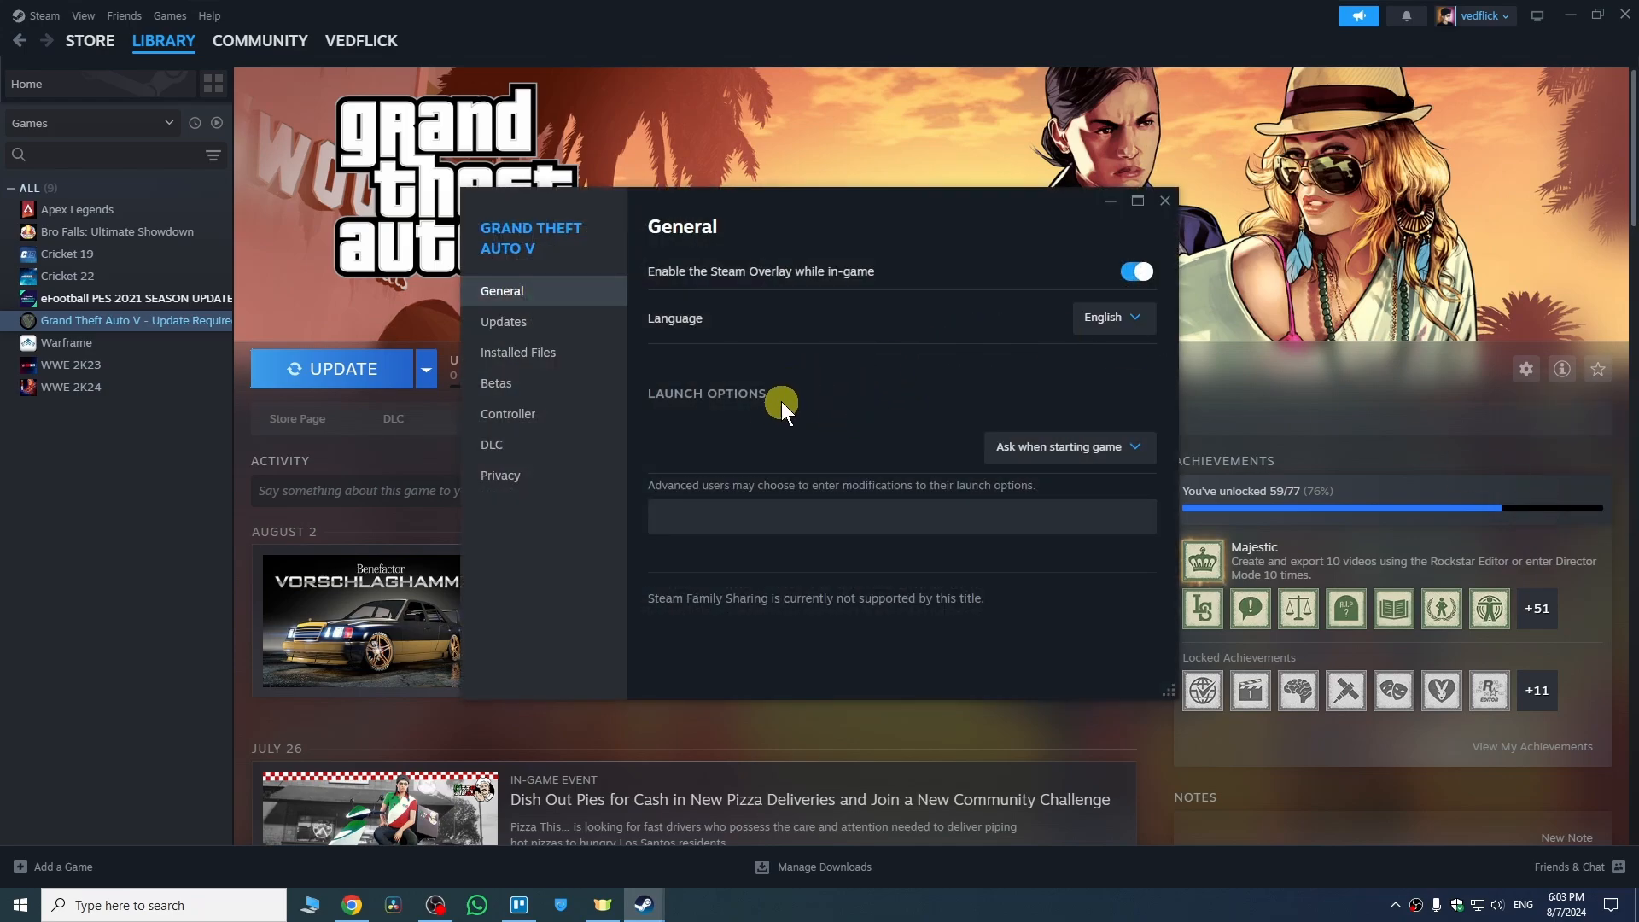
left_click(518, 351)
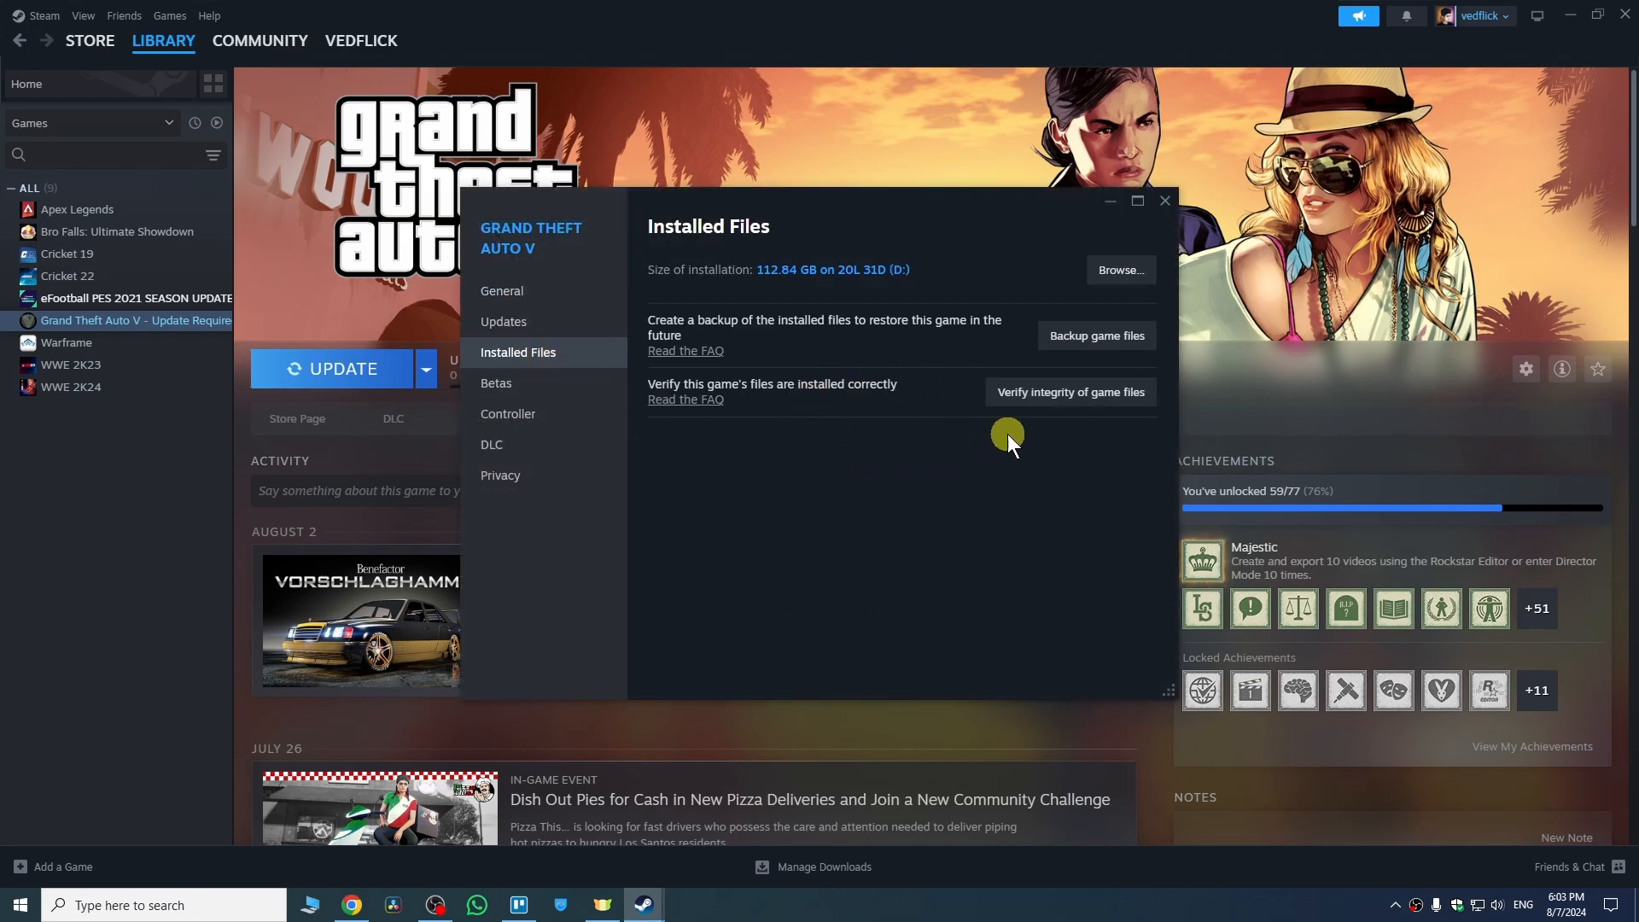
mouse_move(1069, 399)
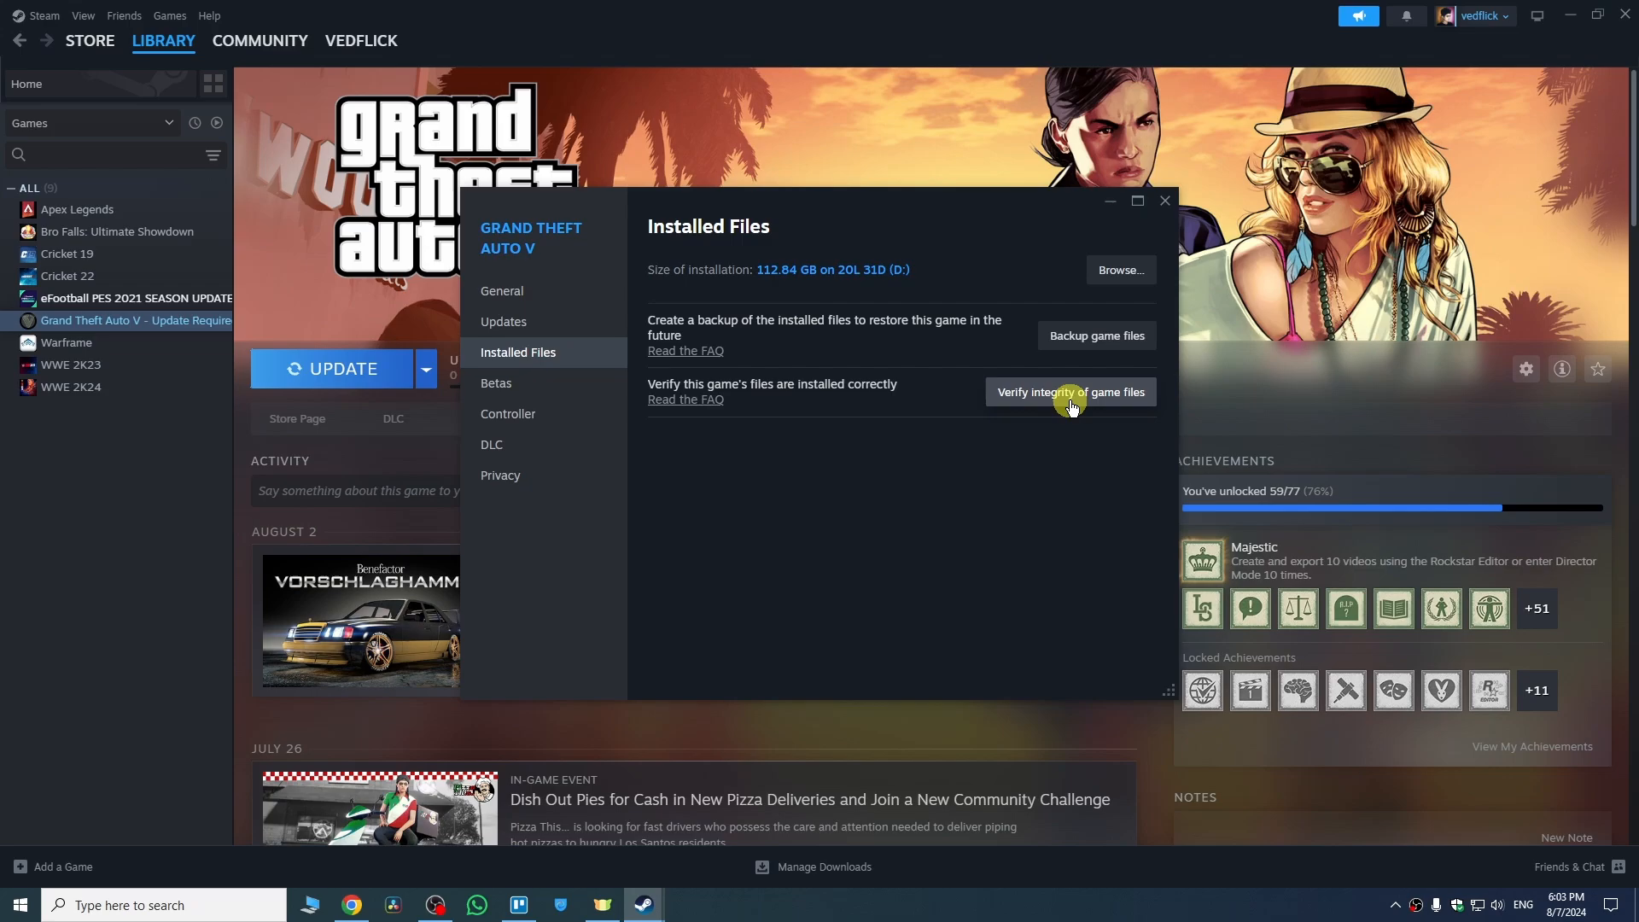
left_click(1068, 392)
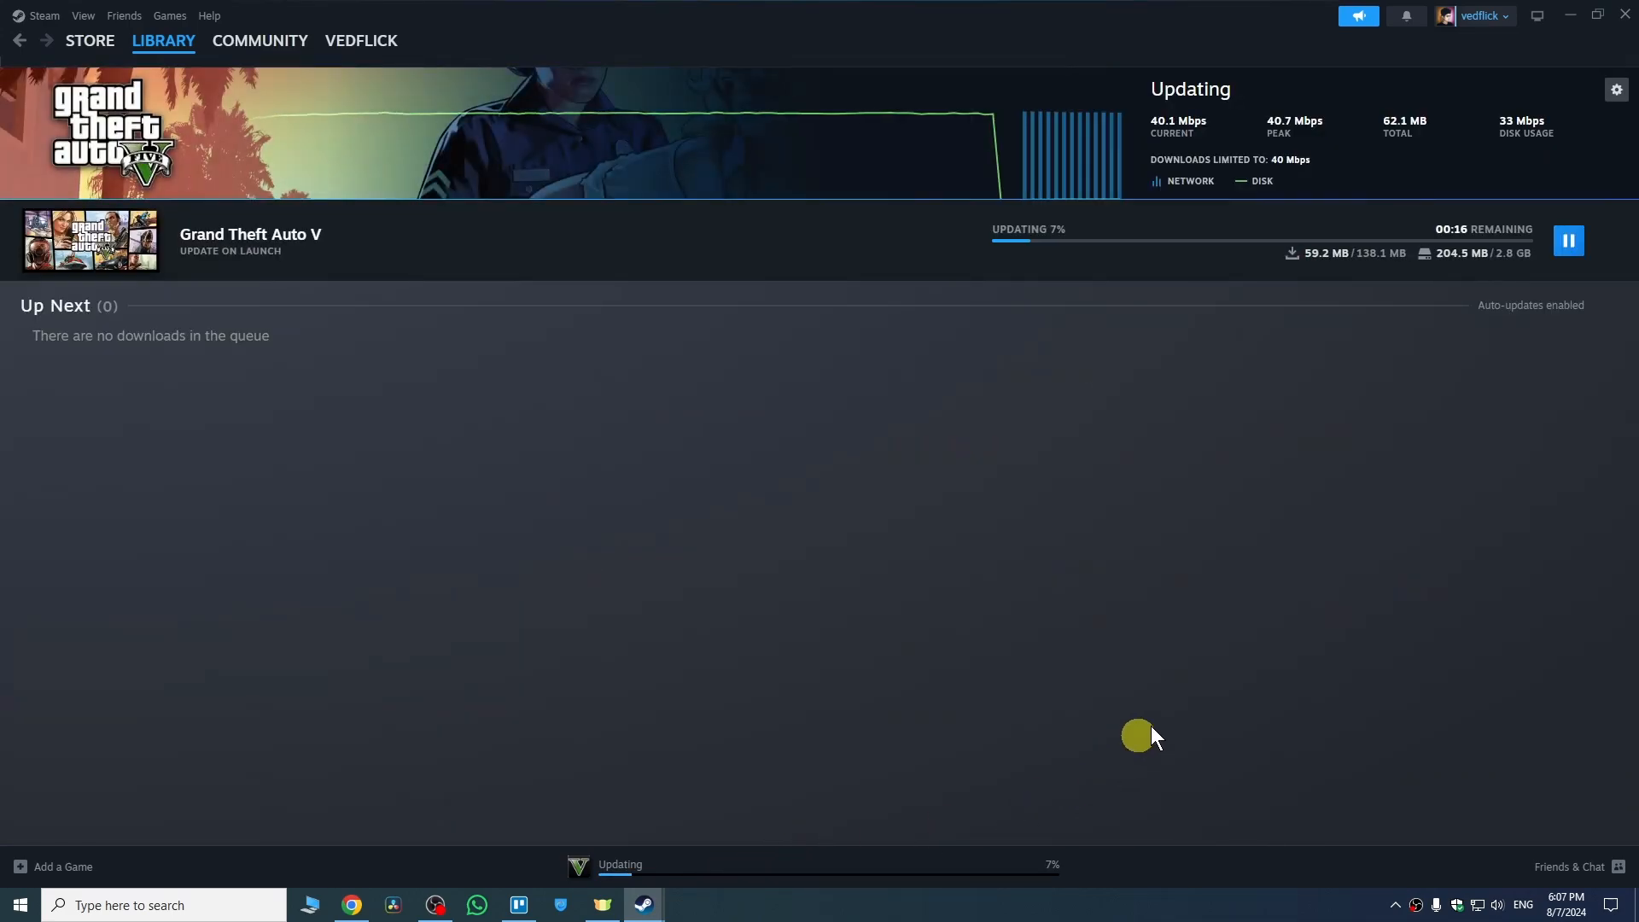
mouse_move(1226, 282)
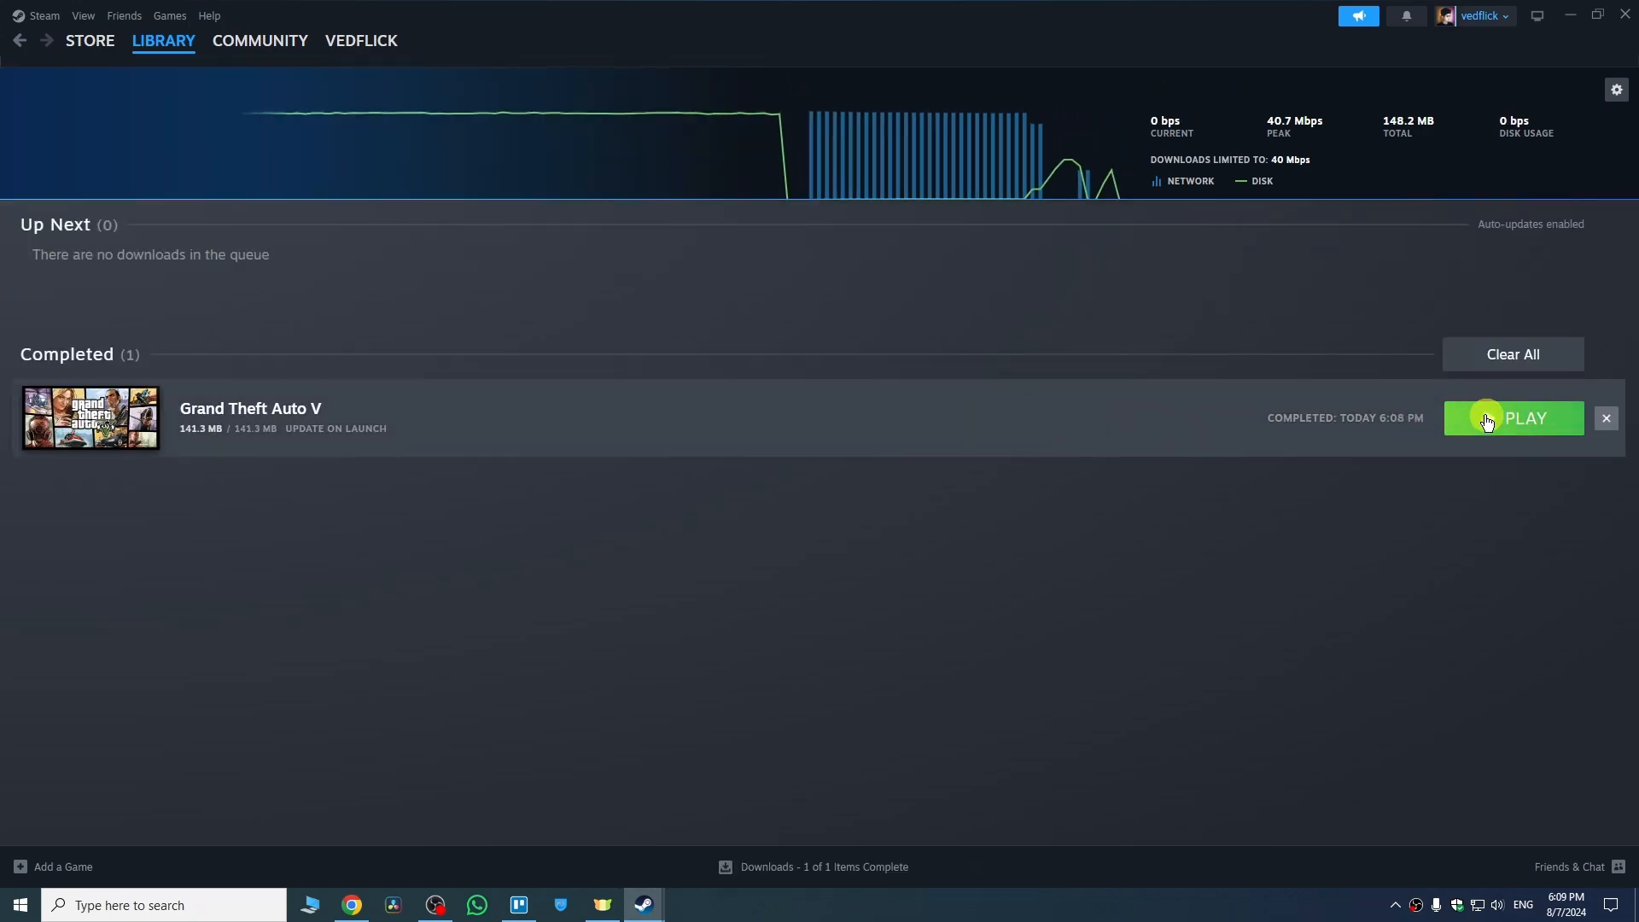
Let the 138 MB GTA V update finish, then bring up the Library menu.
left_click(164, 39)
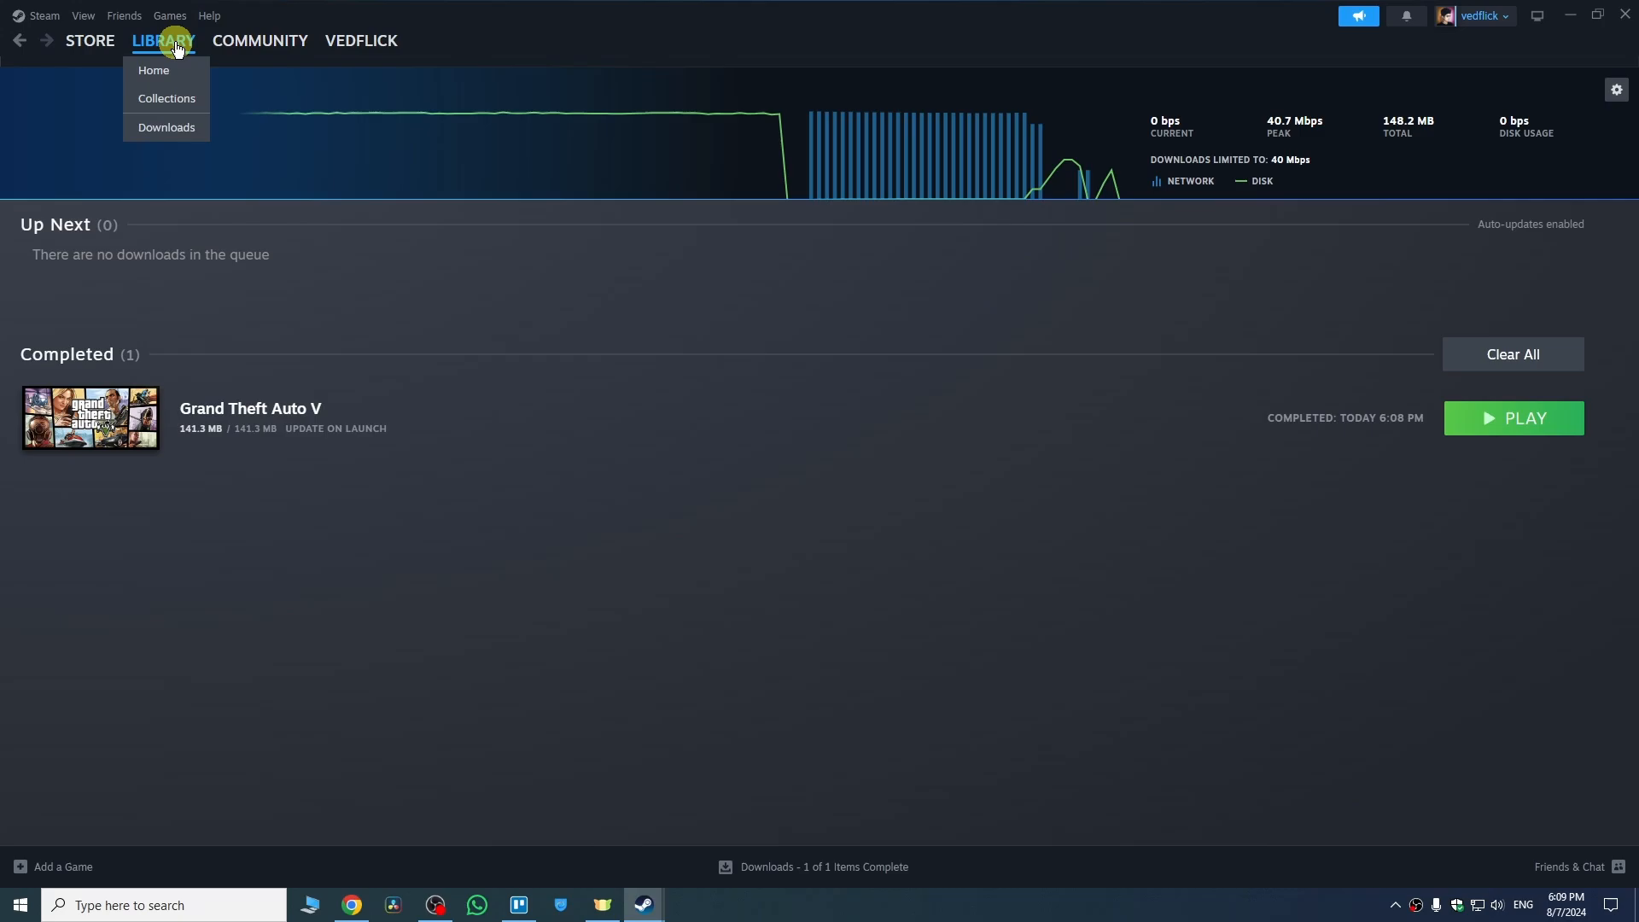
Return to GTA V's library page, now showing Play, and reach its properties.
left_click(152, 70)
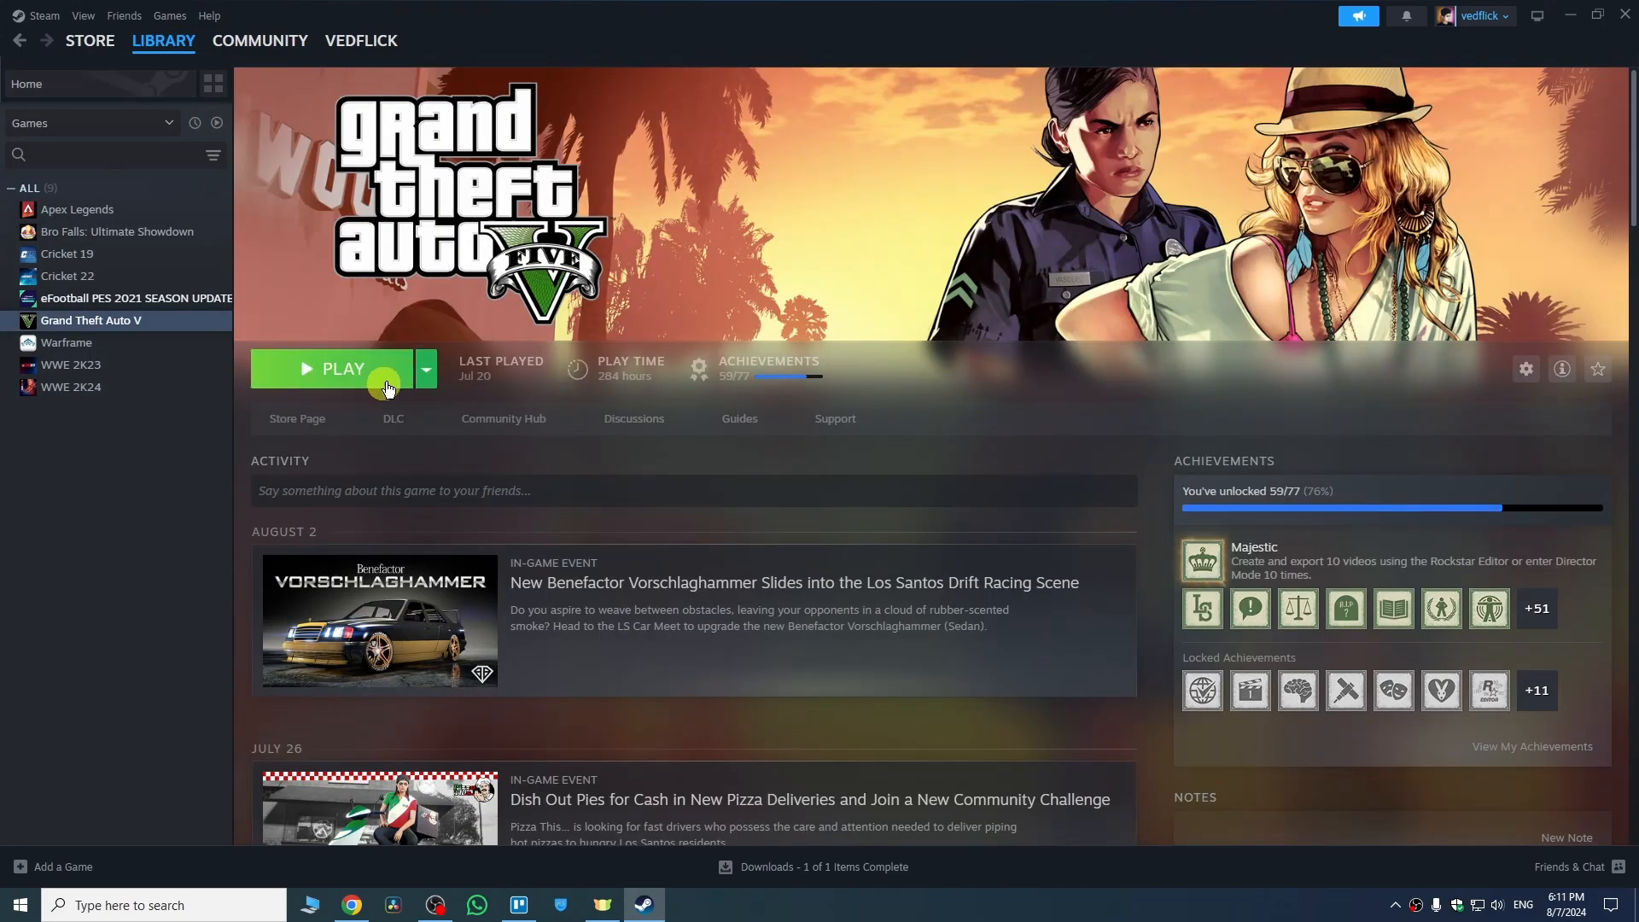
mouse_move(1507, 415)
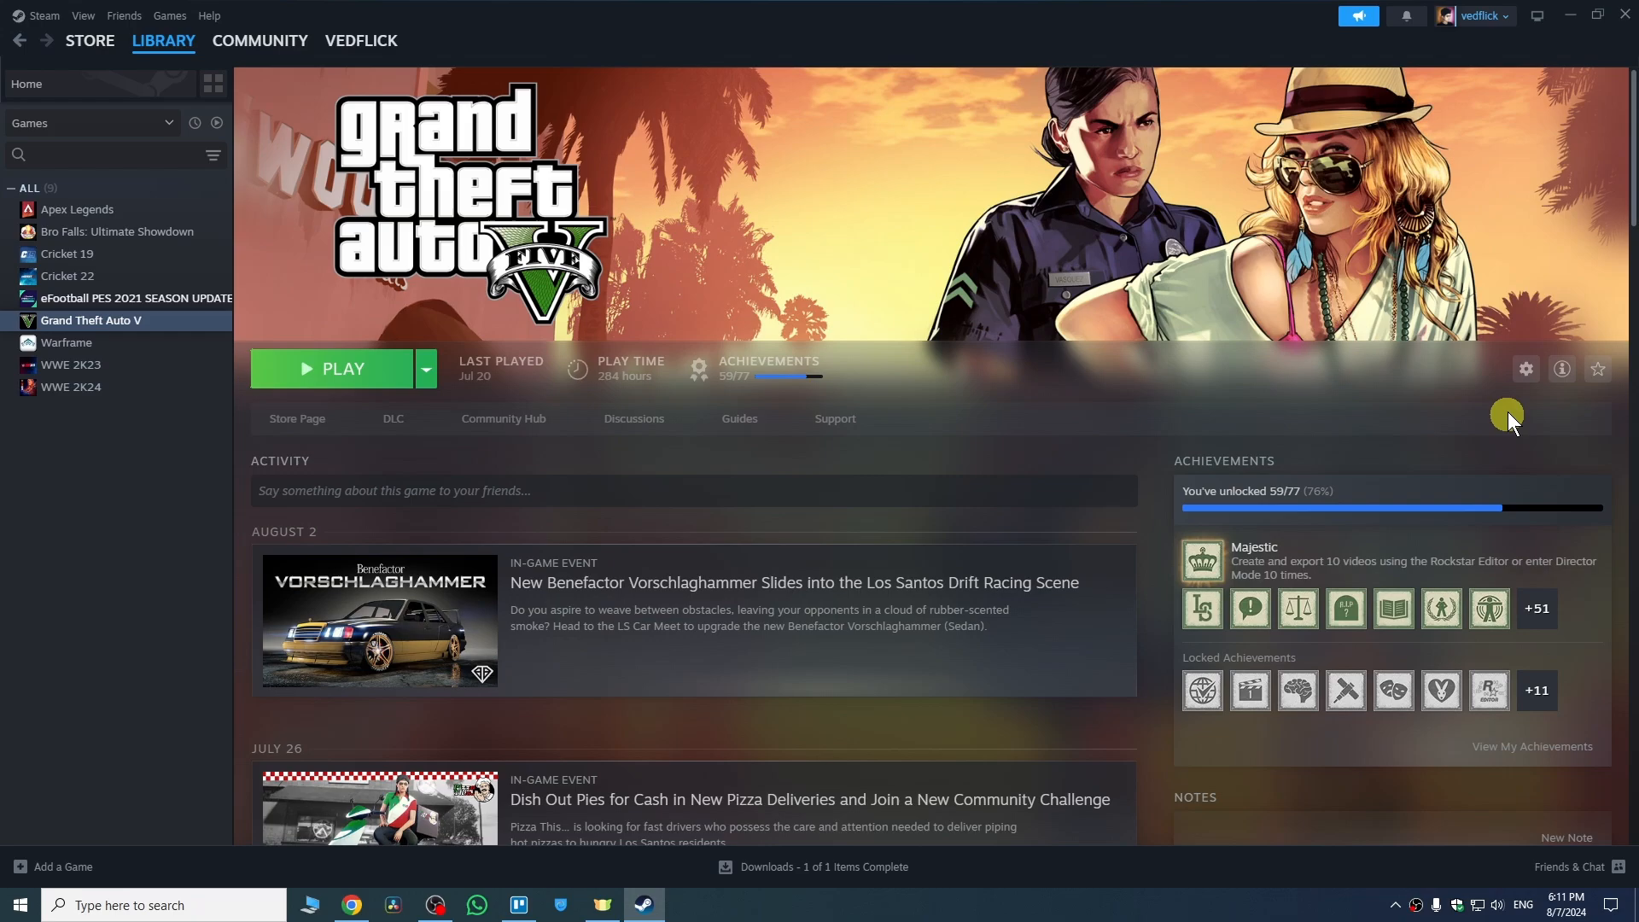
mouse_move(1537, 495)
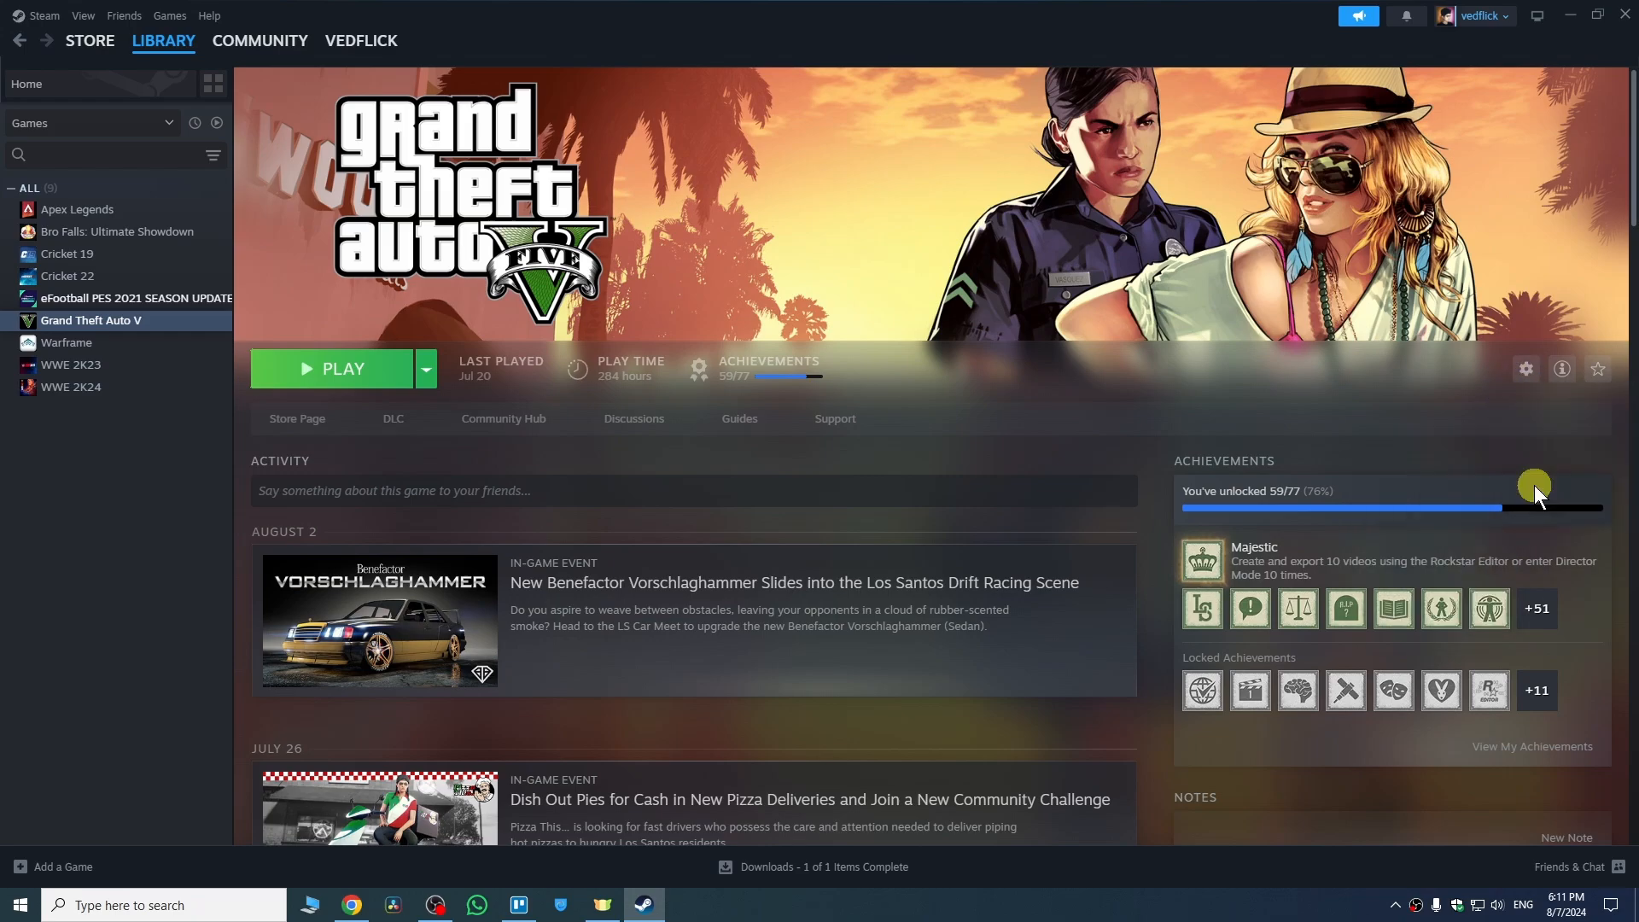
left_click(1524, 369)
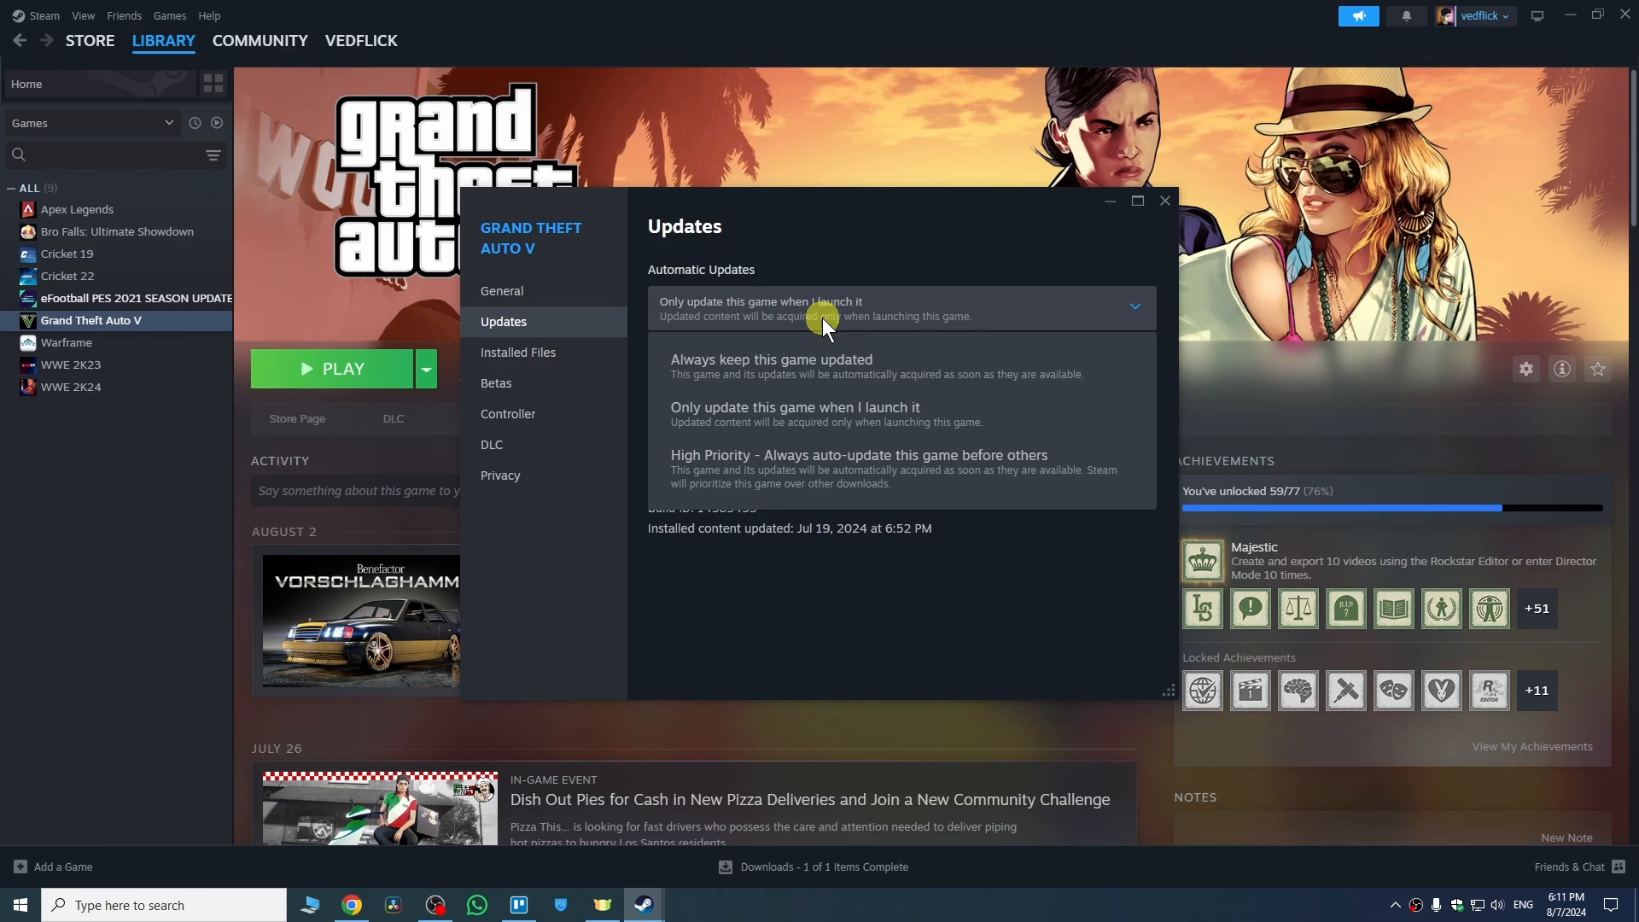
Set Automatic Updates to 'Always keep this game updated' and close the properties.
left_click(770, 365)
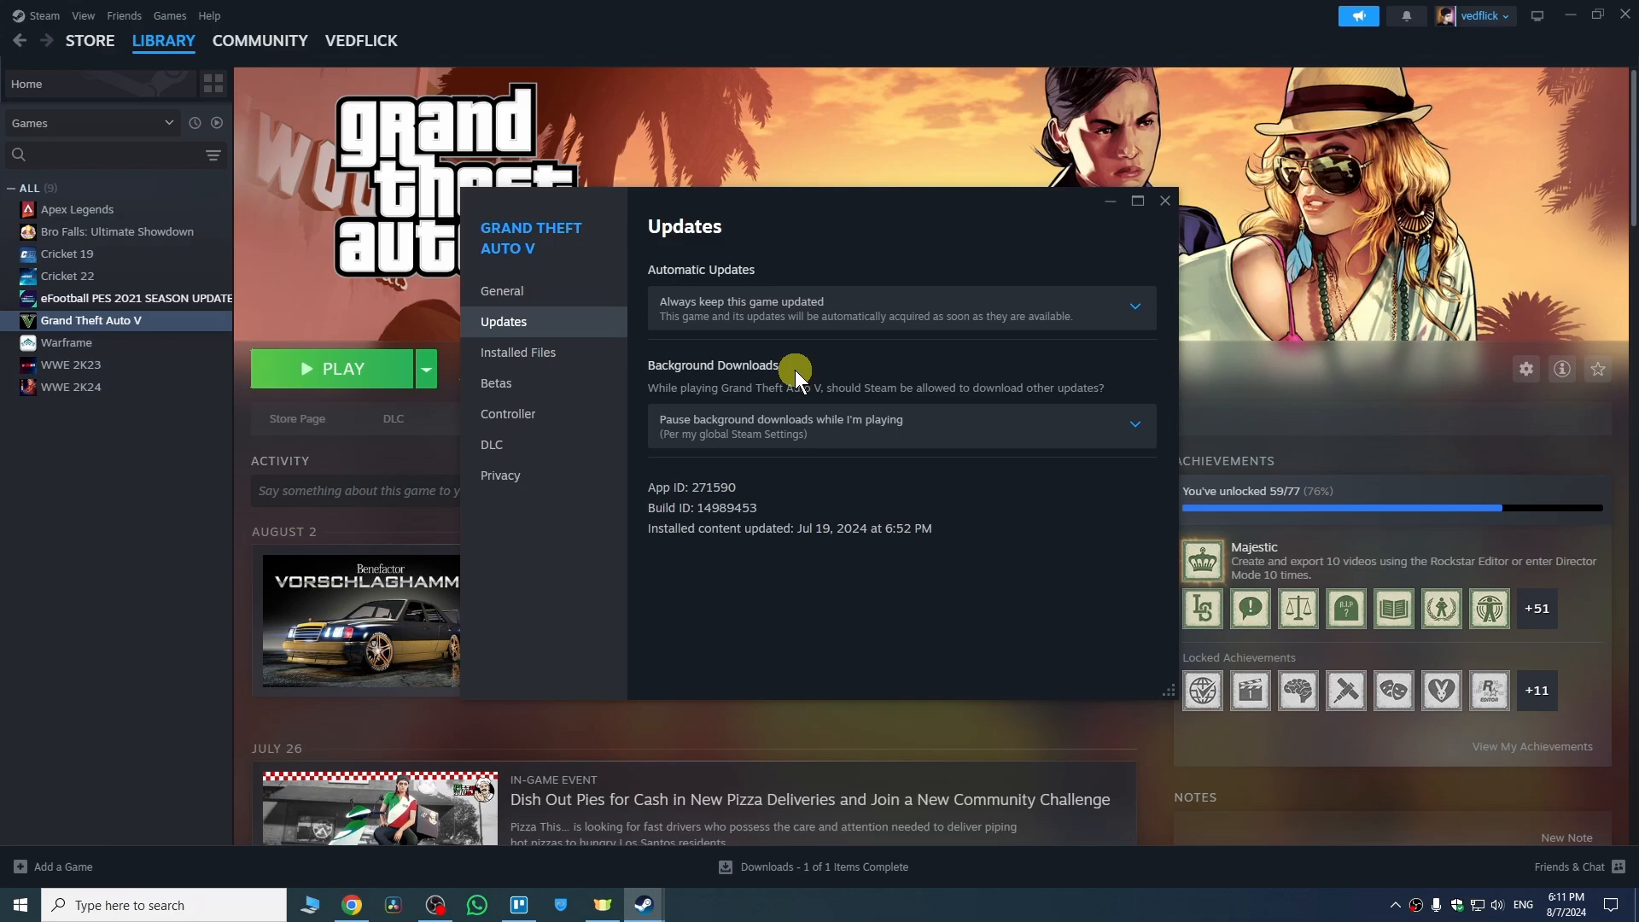
left_click(1163, 202)
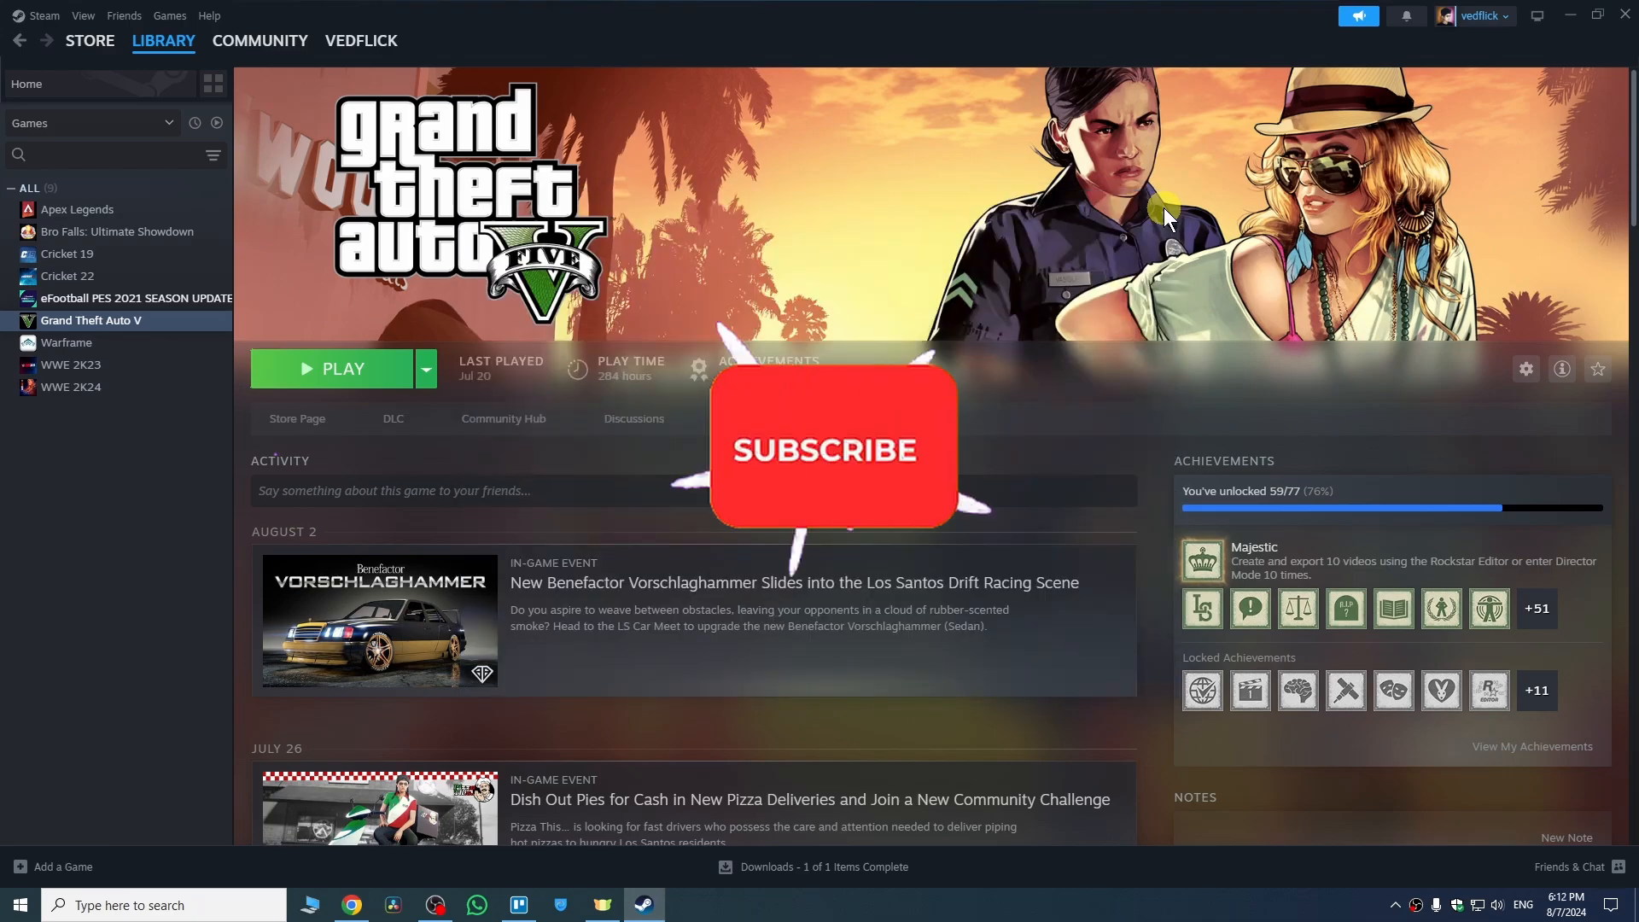
left_click(833, 449)
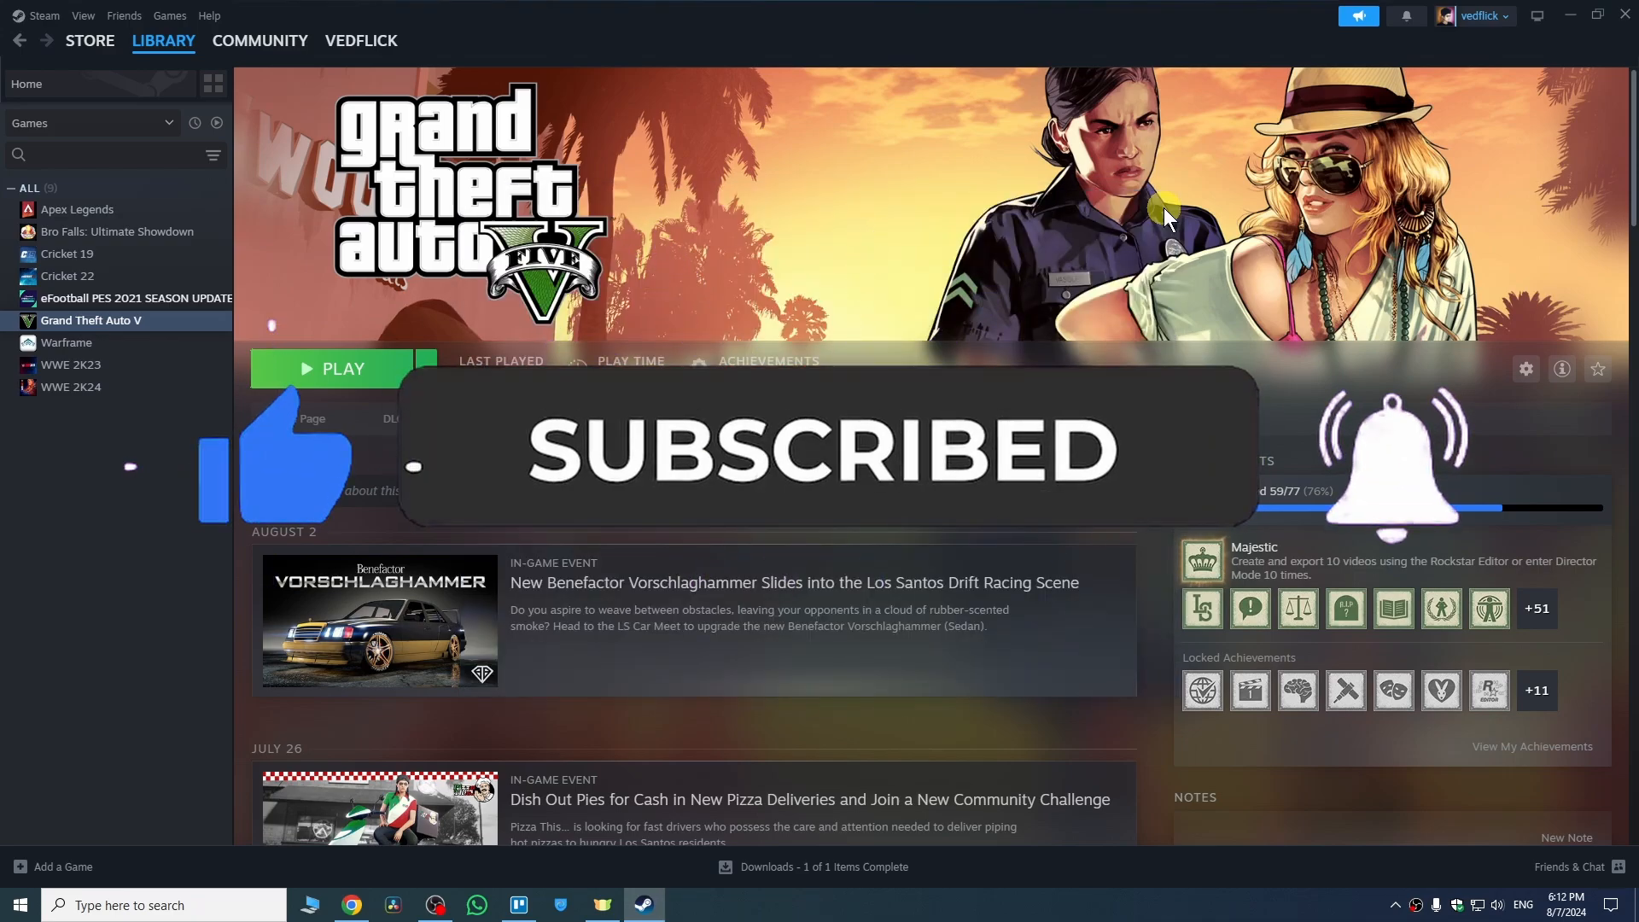